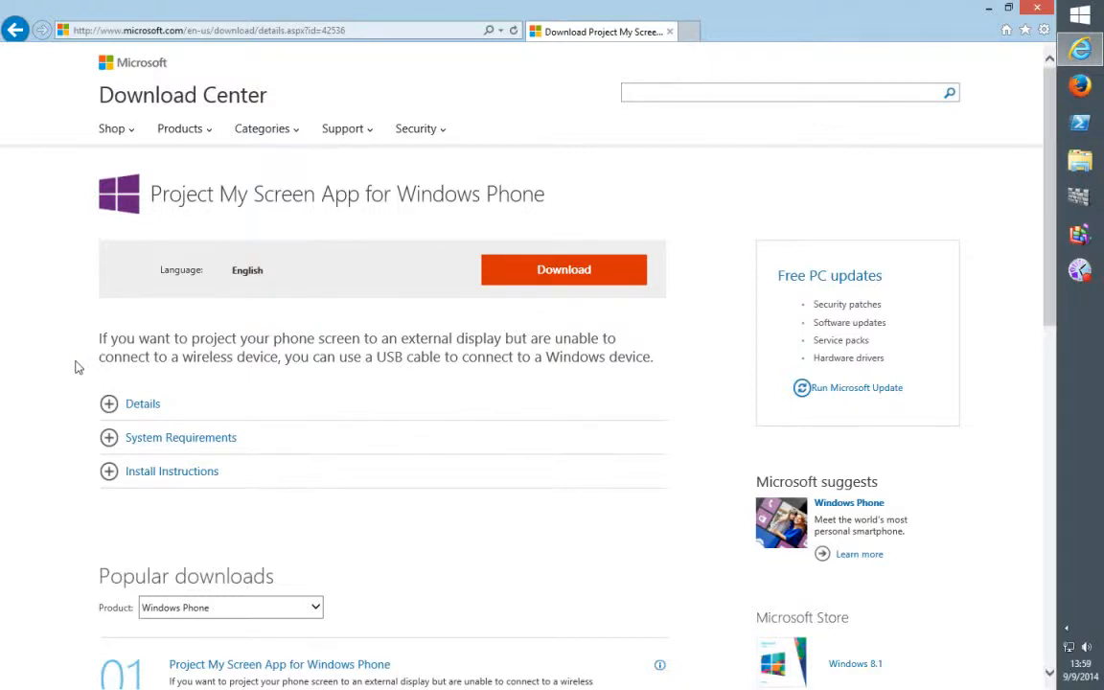
{"action": "mouse_move", "coordinate": [77, 368]}
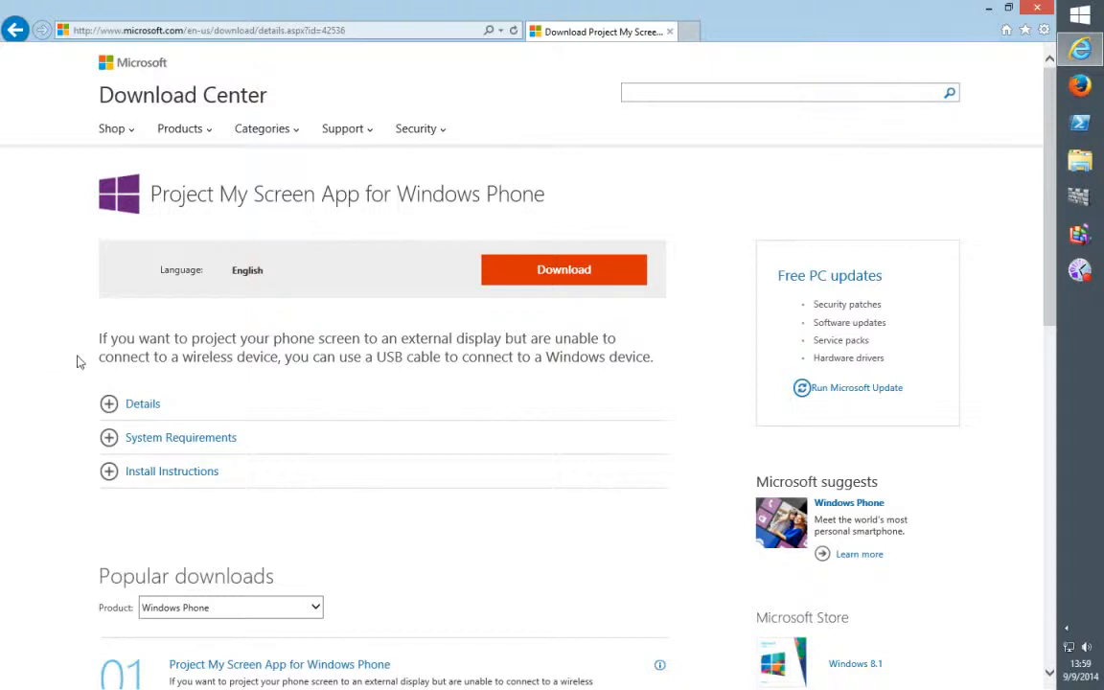
{"action": "mouse_move", "coordinate": [77, 361]}
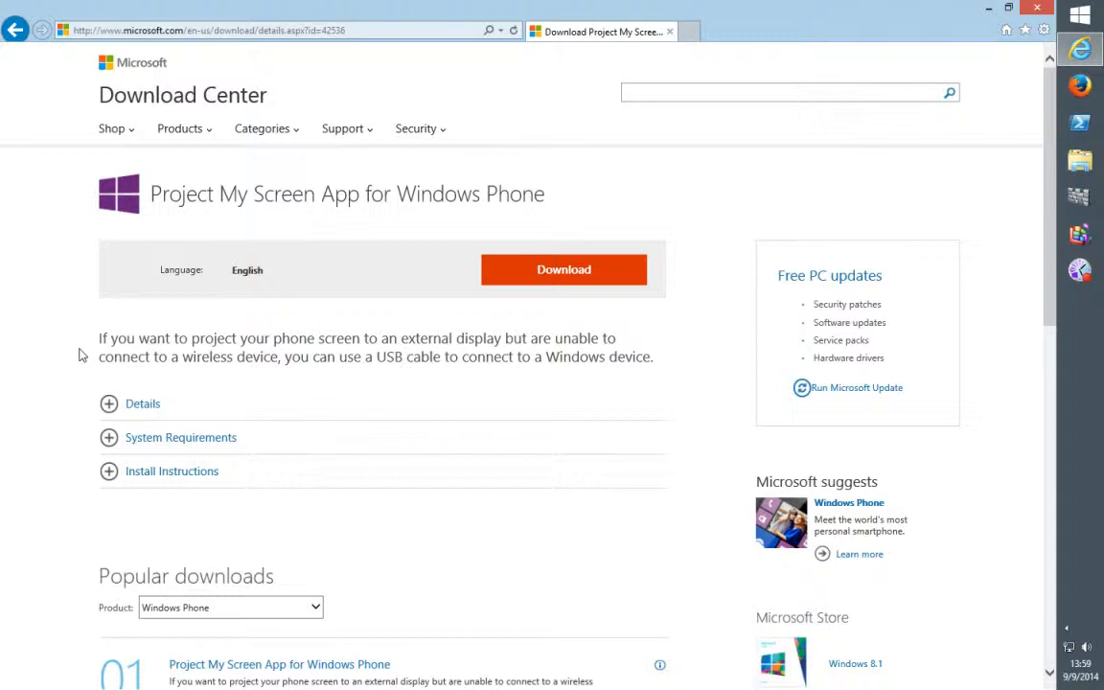
{"action": "mouse_move", "coordinate": [112, 288]}
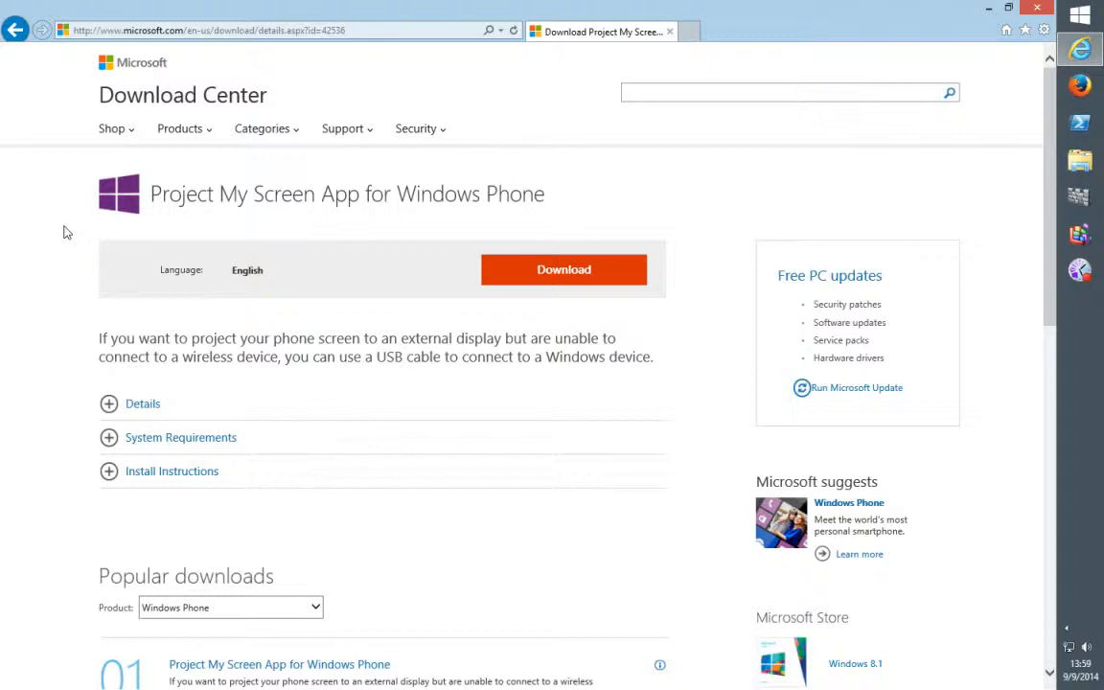
{"action": "mouse_move", "coordinate": [67, 207]}
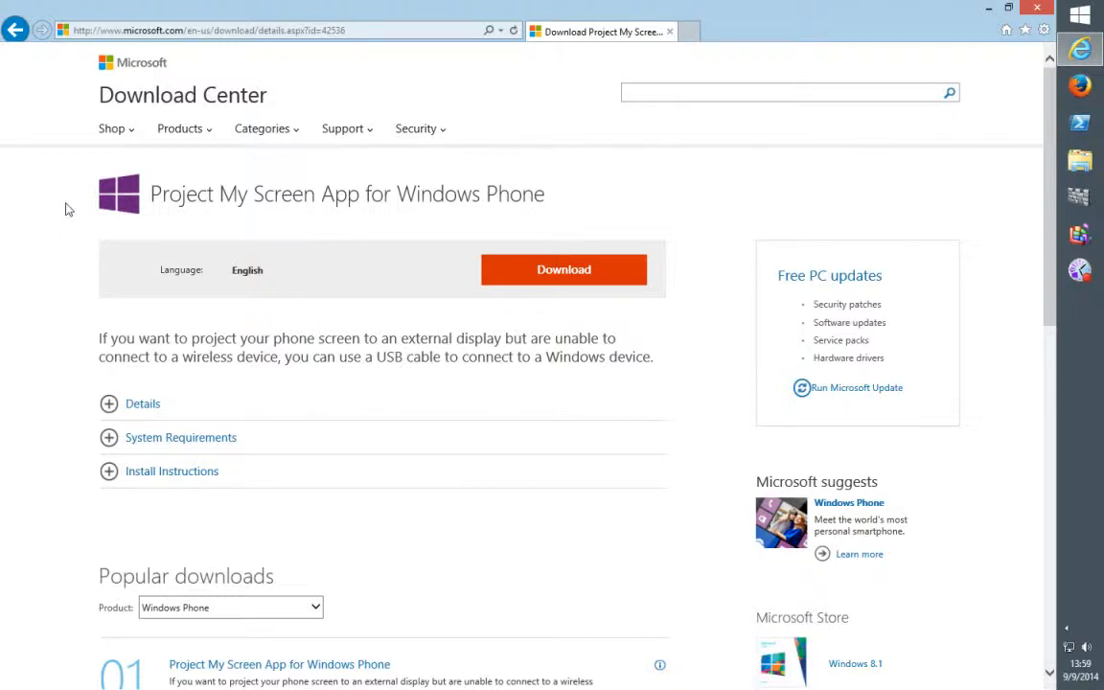
{"action": "mouse_move", "coordinate": [157, 226]}
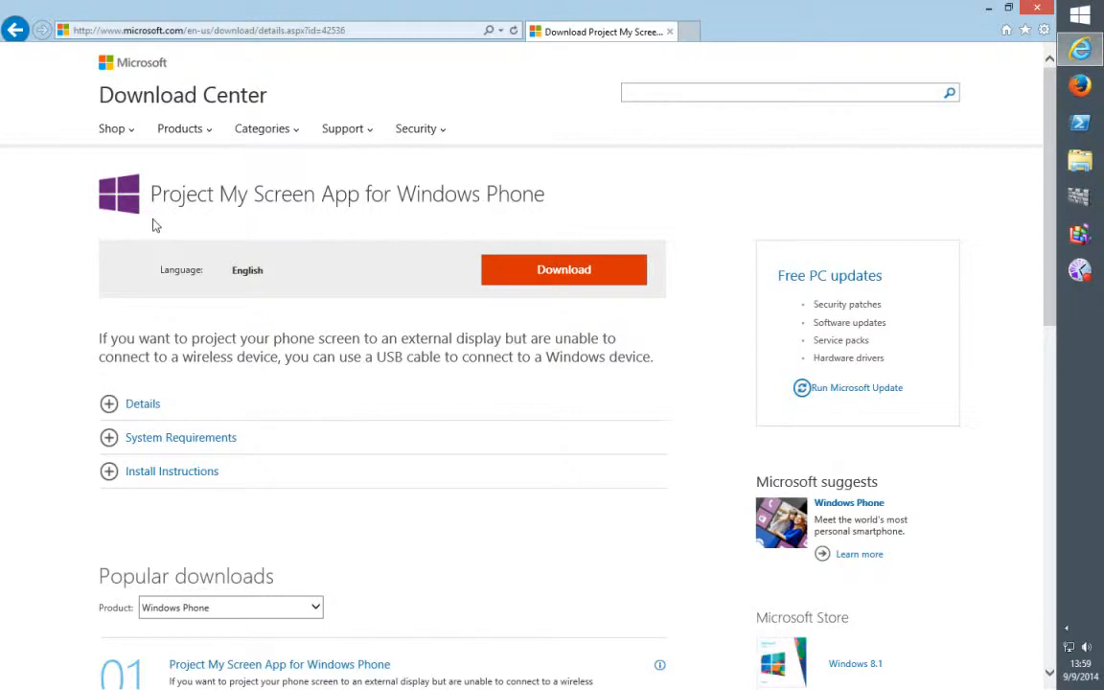
{"action": "mouse_move", "coordinate": [218, 255]}
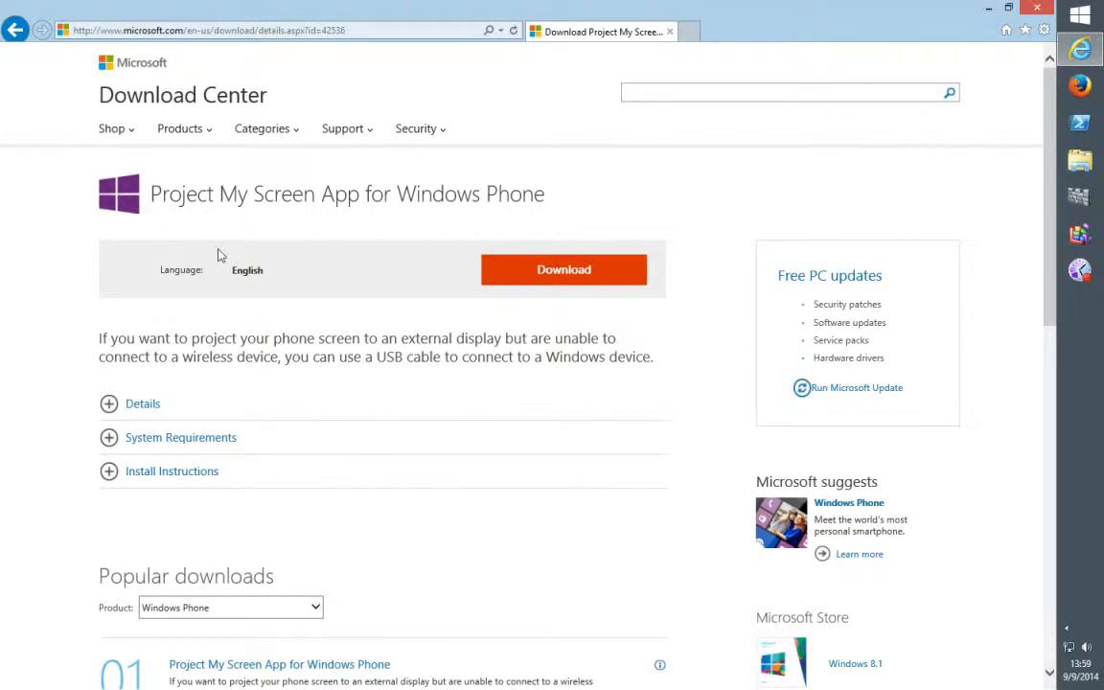
{"action": "mouse_move", "coordinate": [319, 259]}
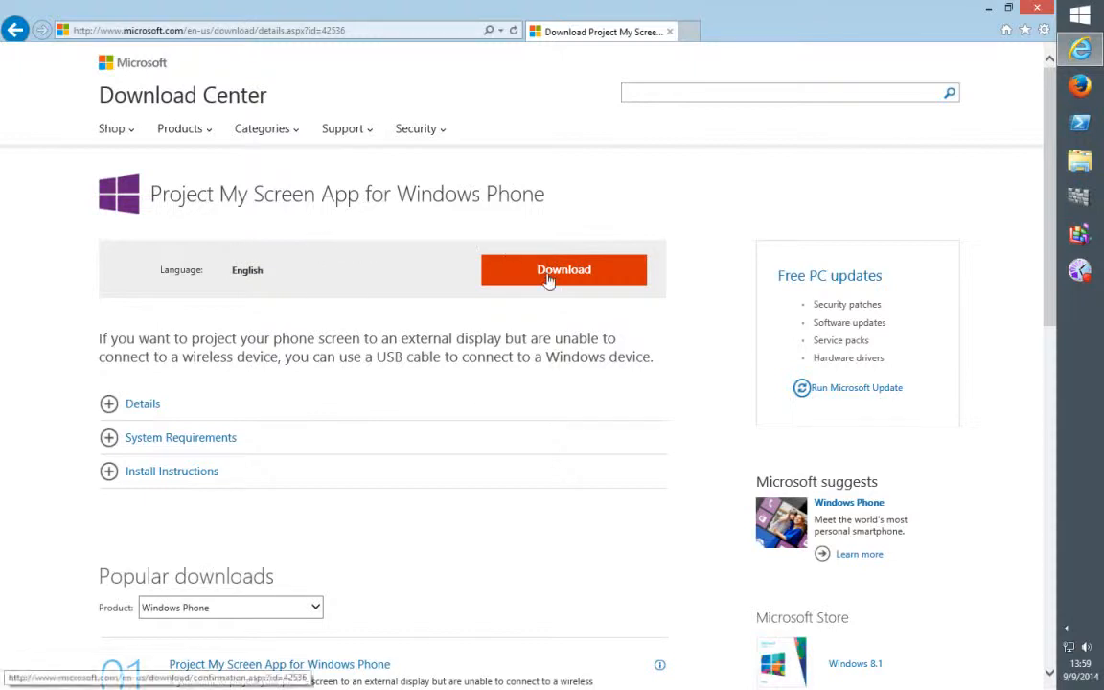
- Download the installer and save it to the Desktop via the Save As dialog
{"action": "left_click", "coordinate": [563, 268]}
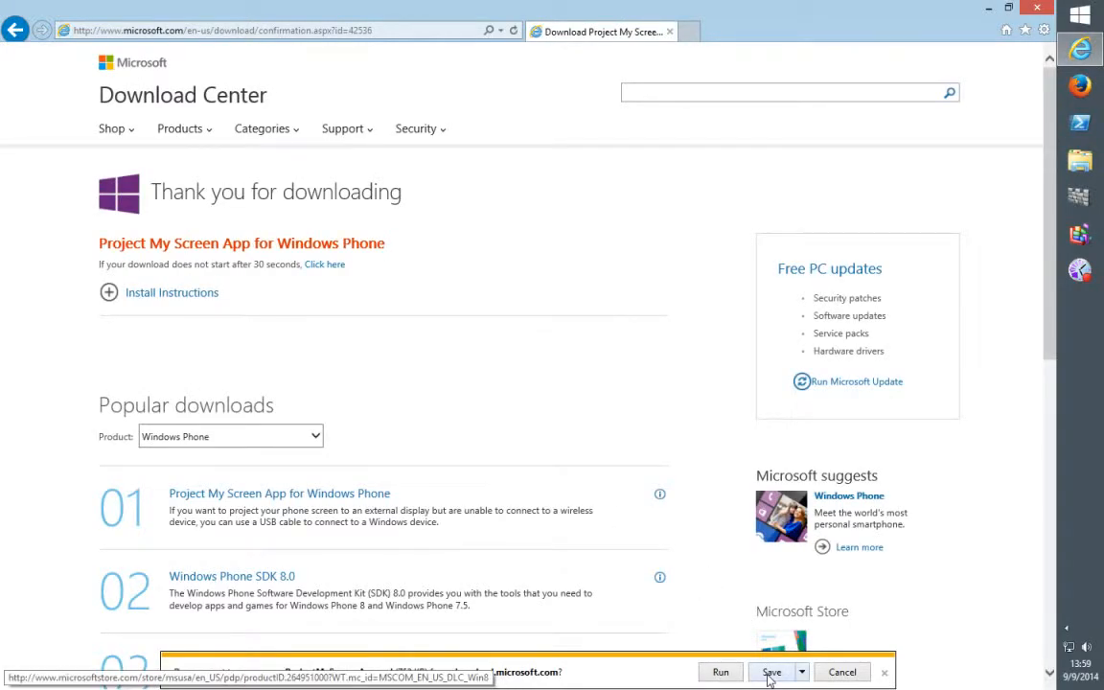
{"action": "left_click", "coordinate": [813, 670]}
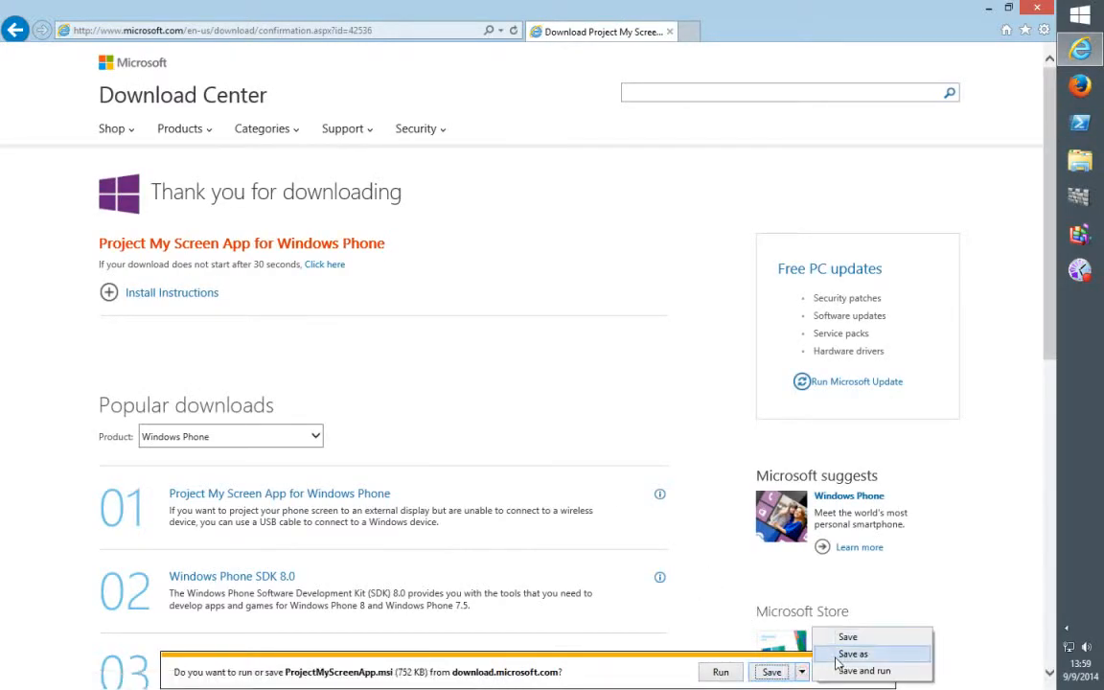
{"action": "left_click", "coordinate": [857, 652]}
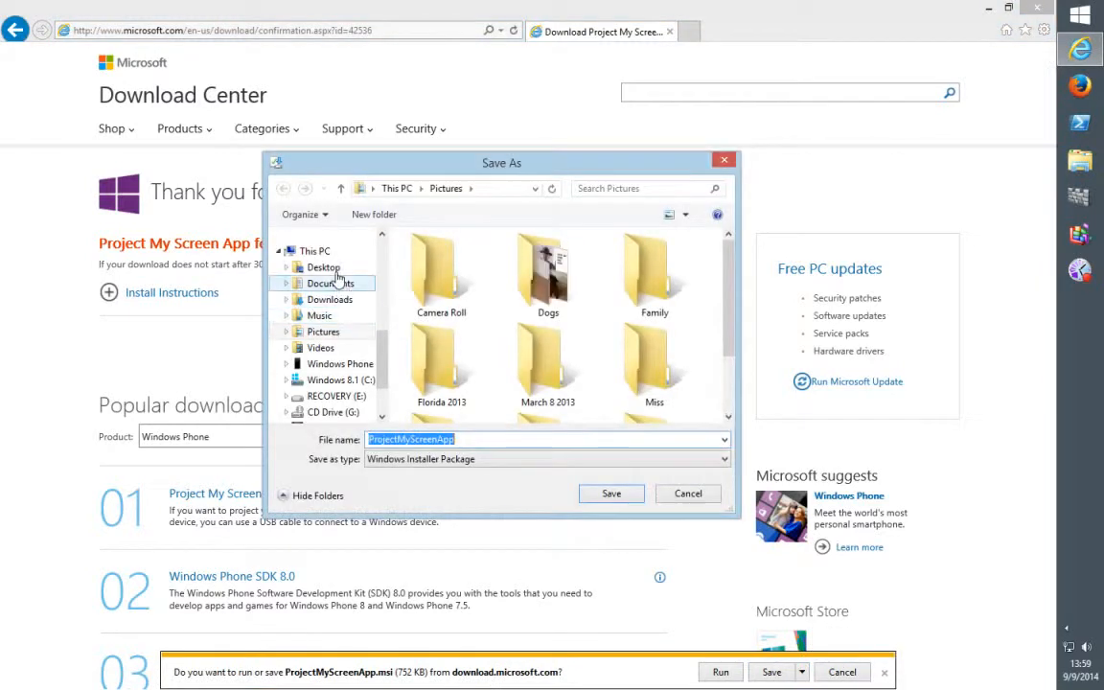
{"action": "left_click", "coordinate": [322, 266]}
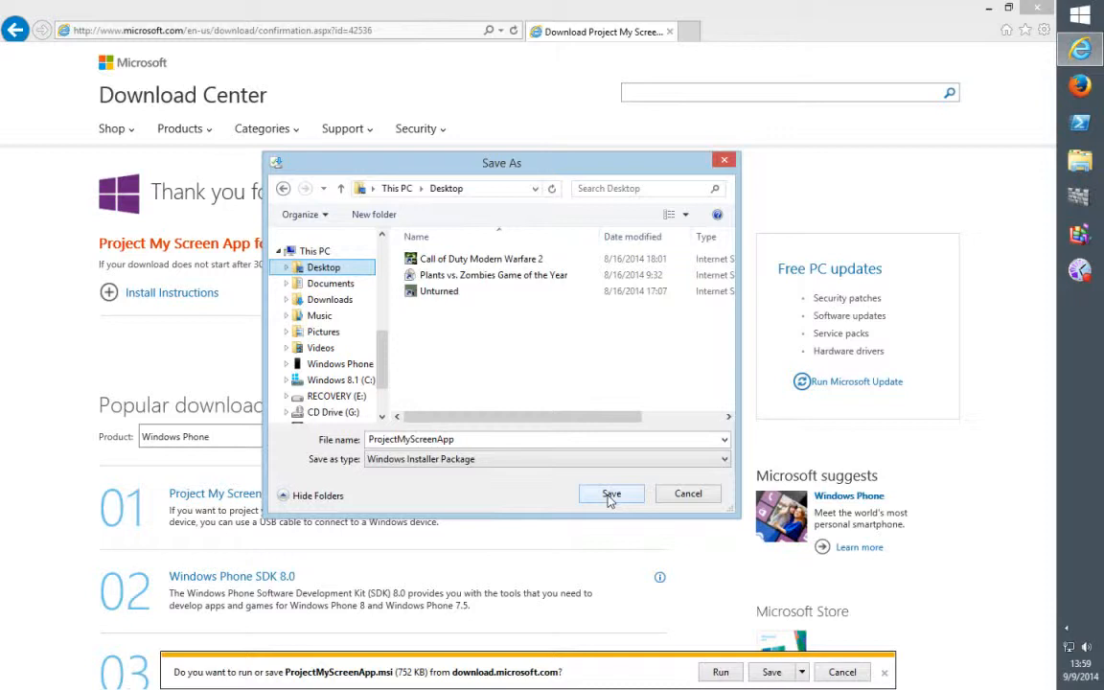
{"action": "left_click", "coordinate": [610, 493]}
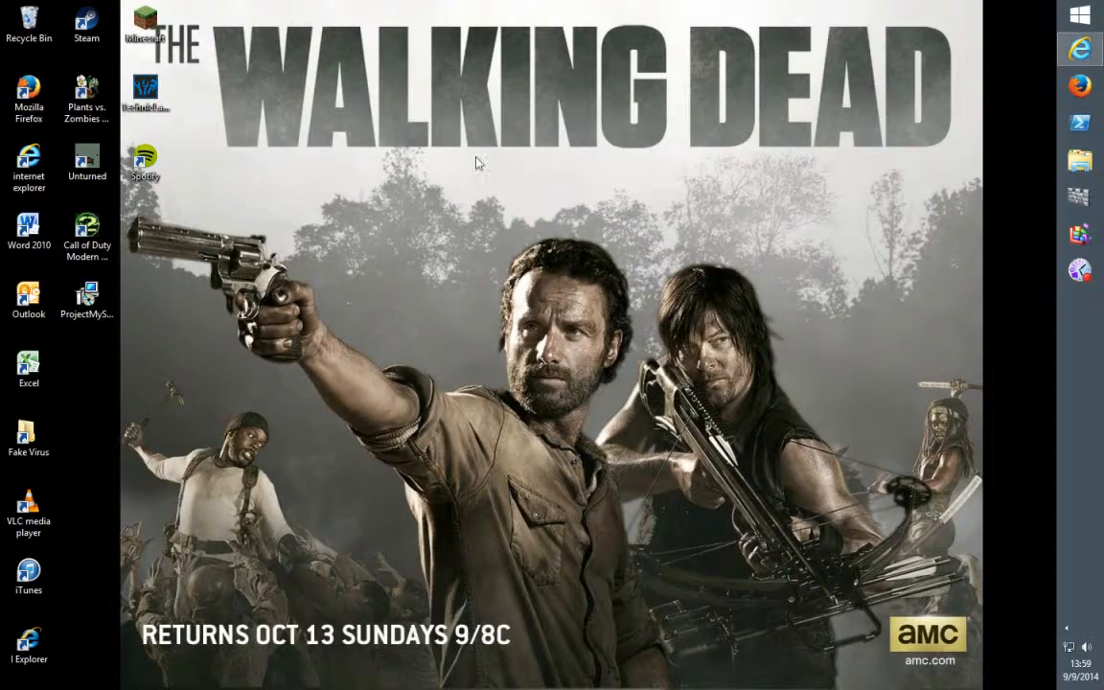
{"action": "mouse_move", "coordinate": [86, 307]}
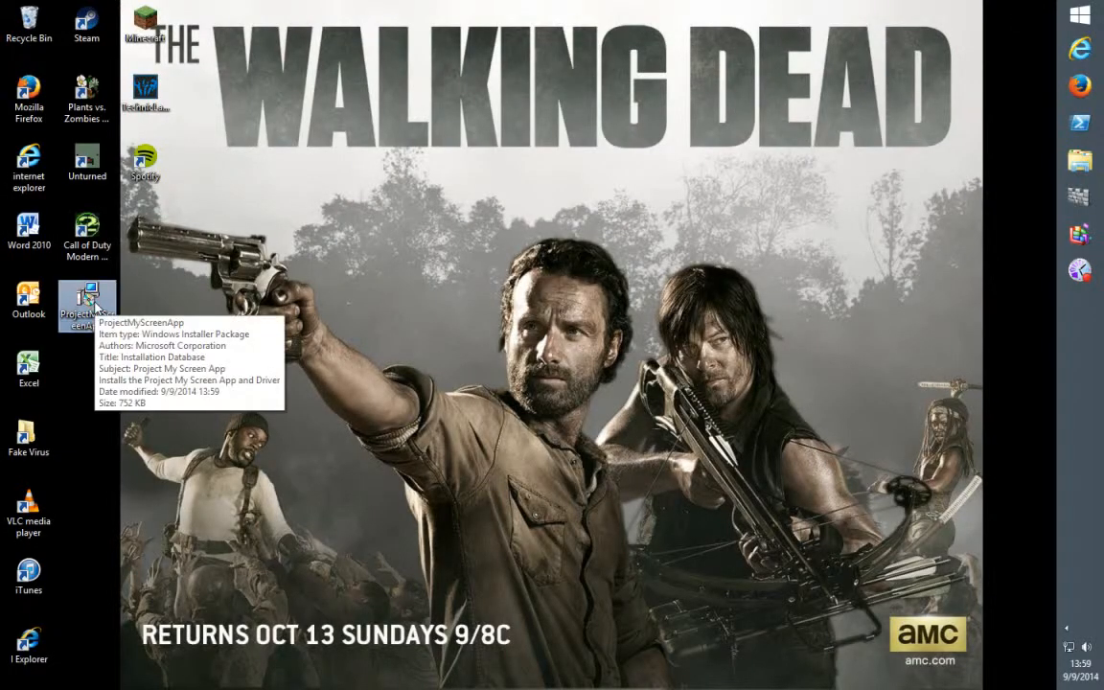
- Run the downloaded installer with default features, accept the license, and finish setup
{"action": "double_click", "coordinate": [86, 297]}
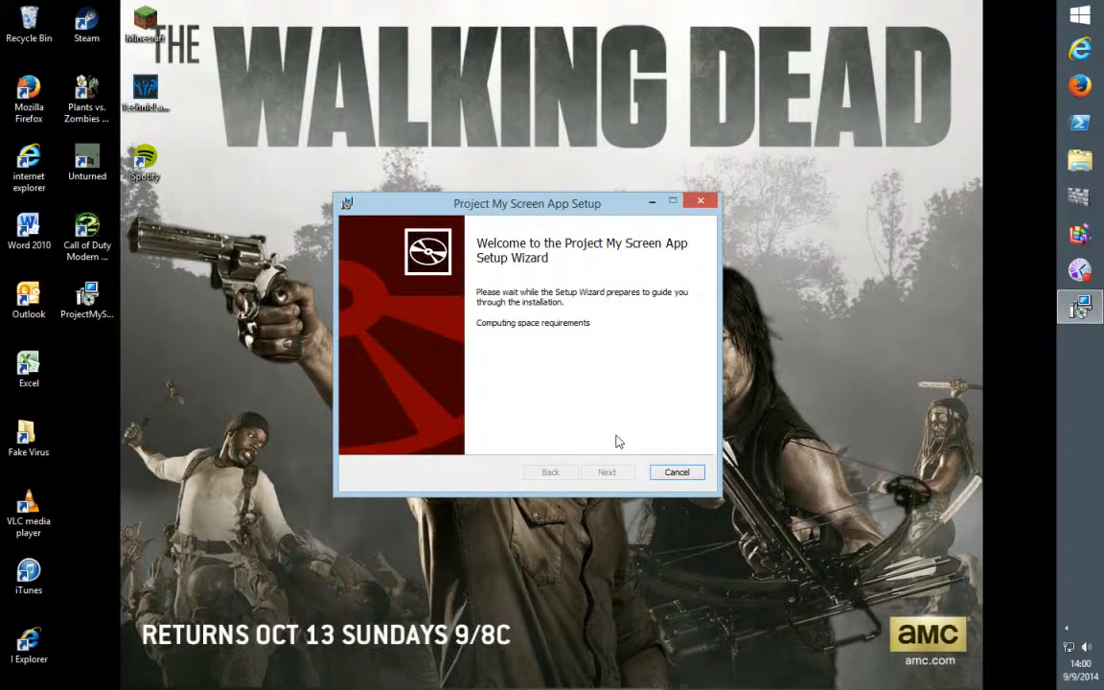
{"action": "left_click", "coordinate": [605, 472]}
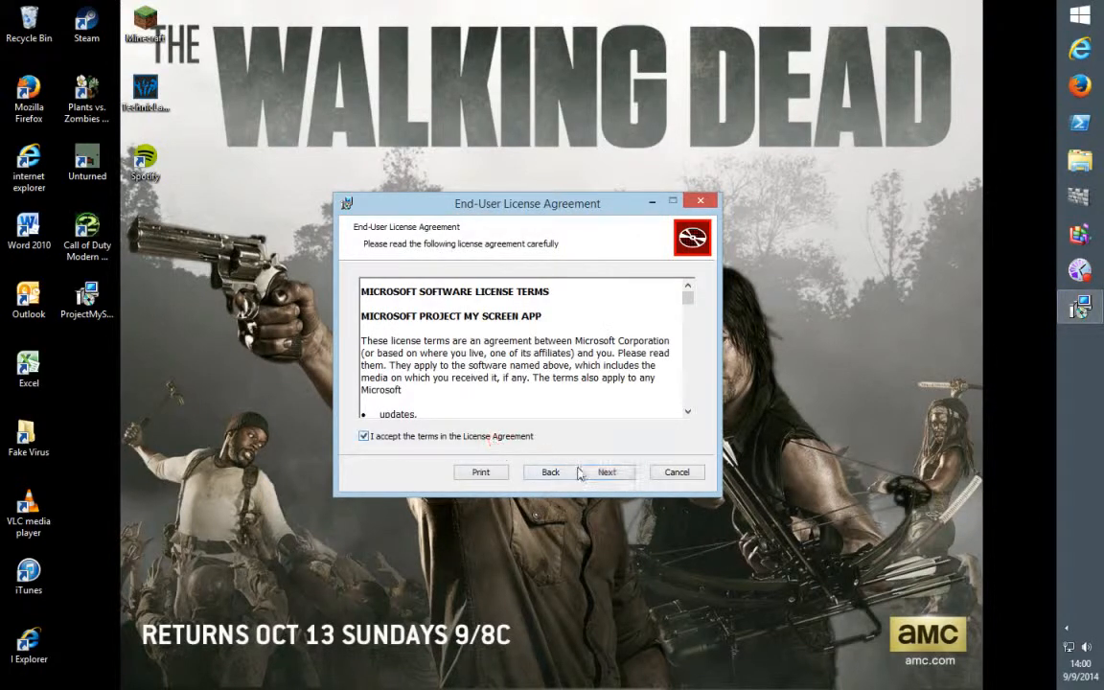
{"action": "left_click", "coordinate": [612, 472]}
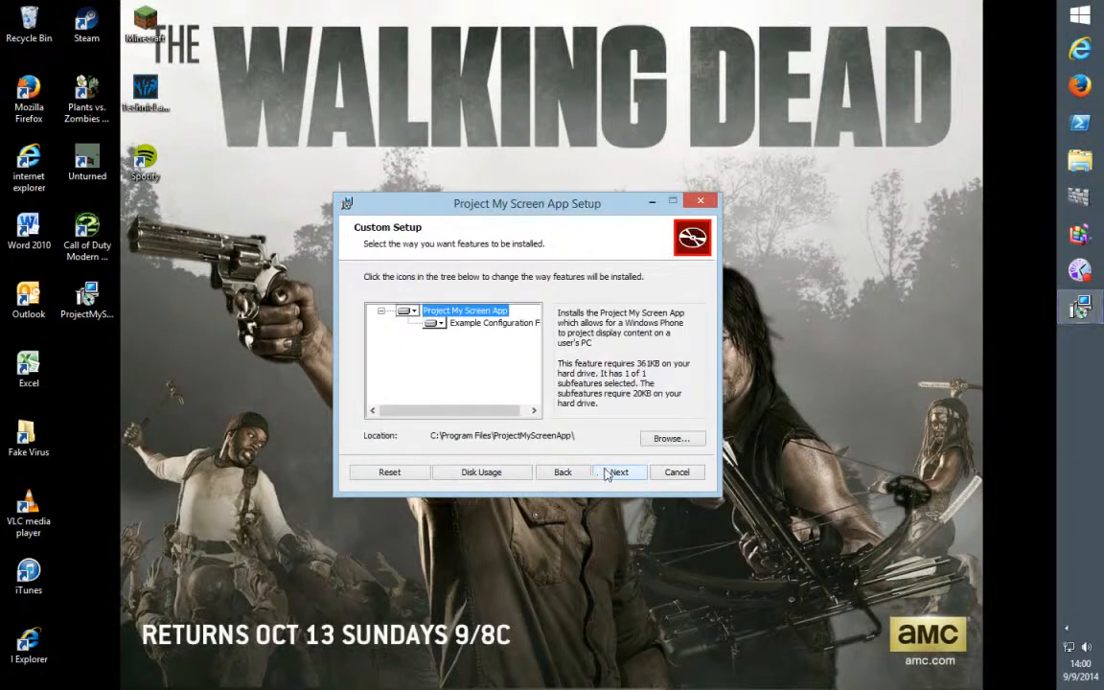
{"action": "left_click", "coordinate": [619, 471]}
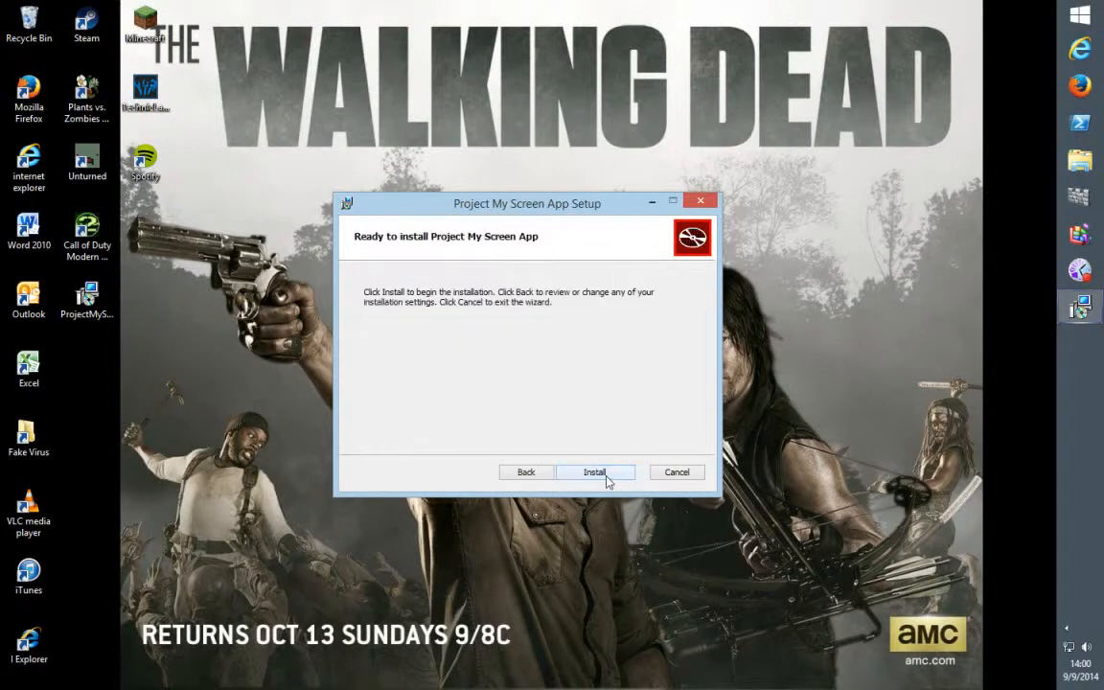
{"action": "left_click", "coordinate": [594, 472]}
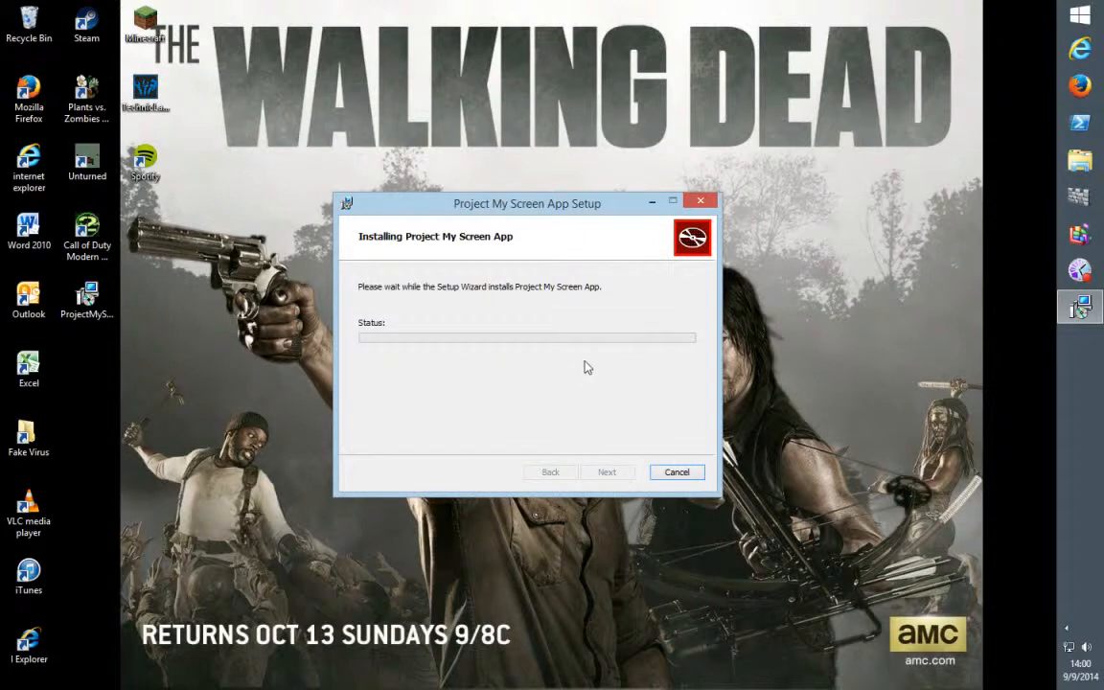
{"action": "mouse_move", "coordinate": [608, 370]}
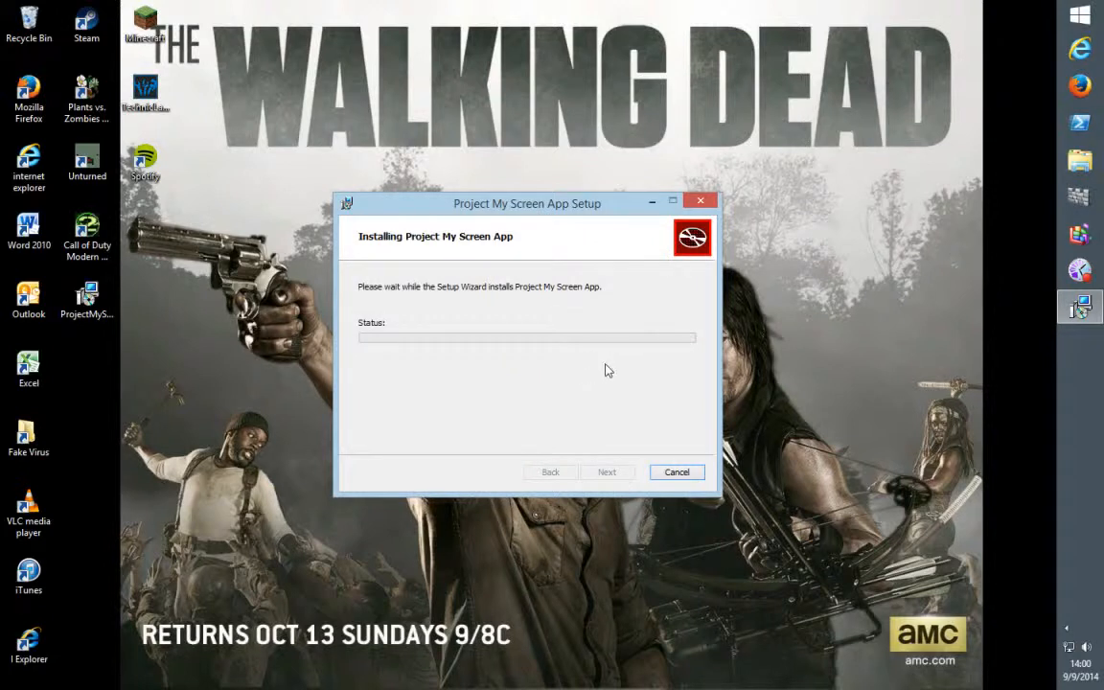
{"action": "mouse_move", "coordinate": [606, 364]}
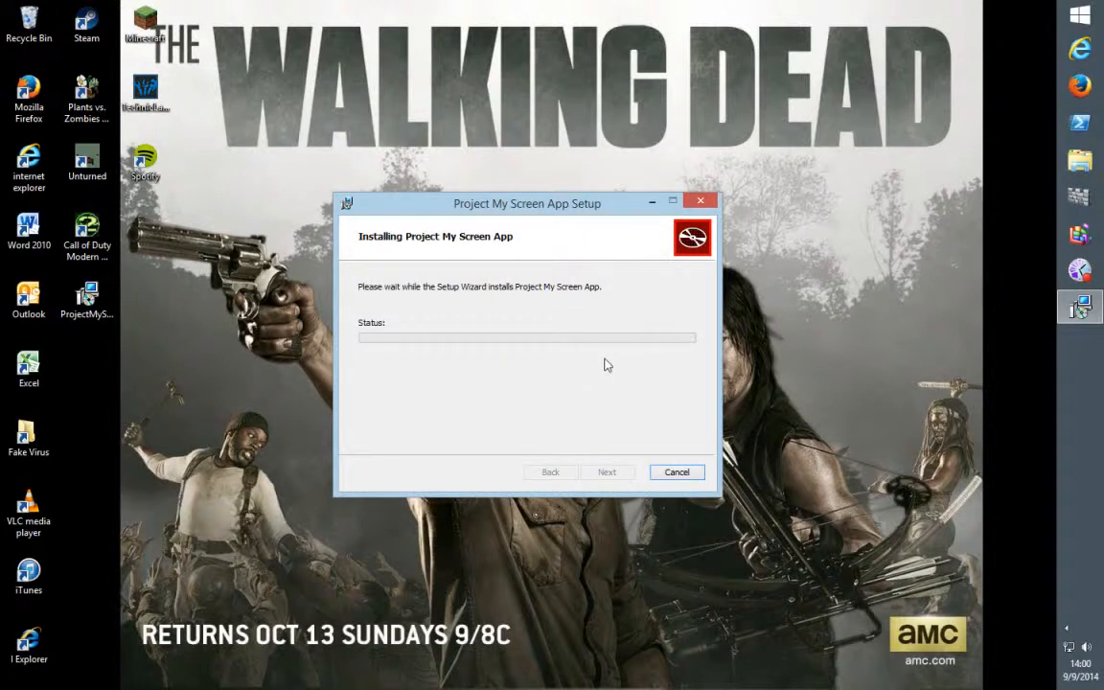
{"action": "mouse_move", "coordinate": [383, 311]}
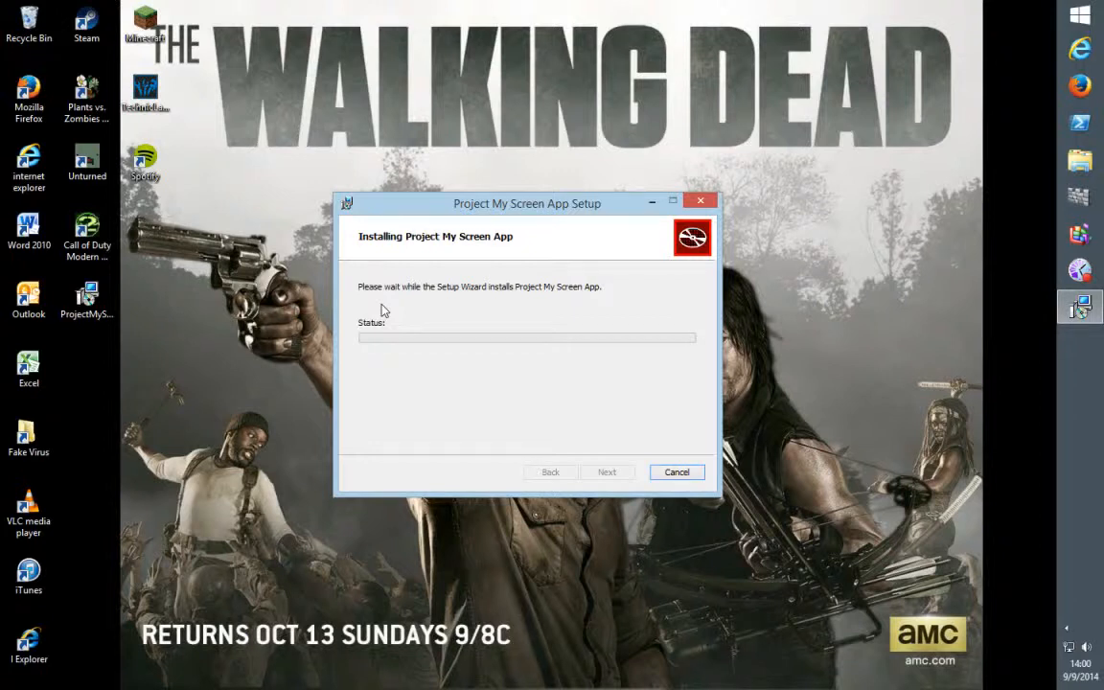
{"action": "mouse_move", "coordinate": [385, 322]}
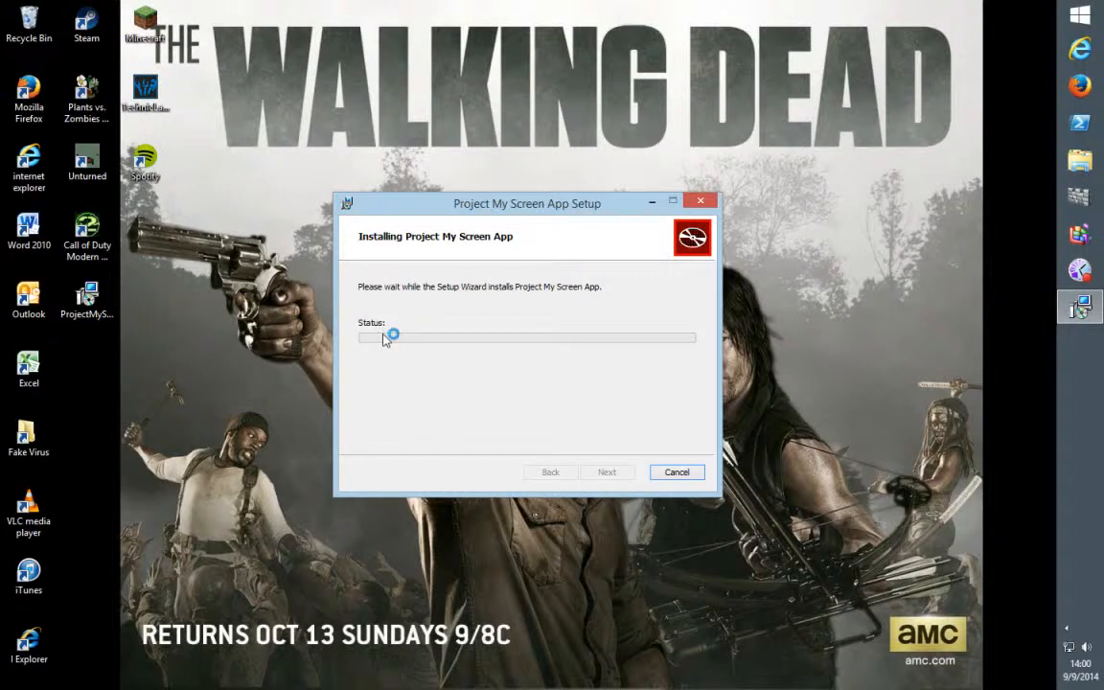
{"action": "mouse_move", "coordinate": [610, 374]}
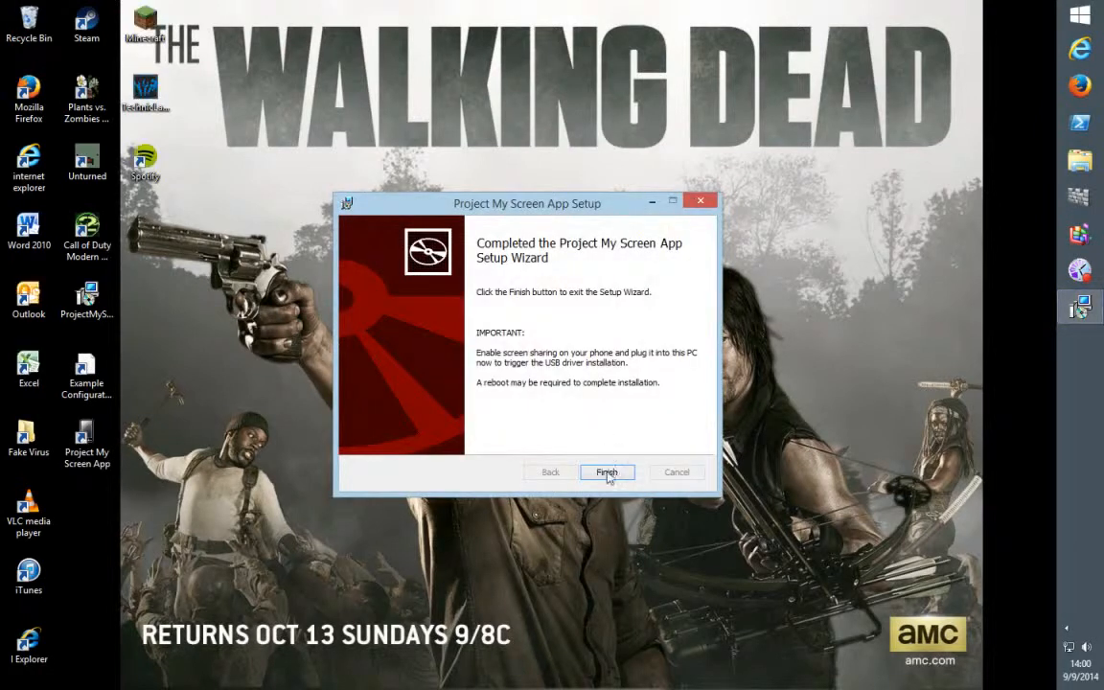
{"action": "left_click", "coordinate": [606, 472]}
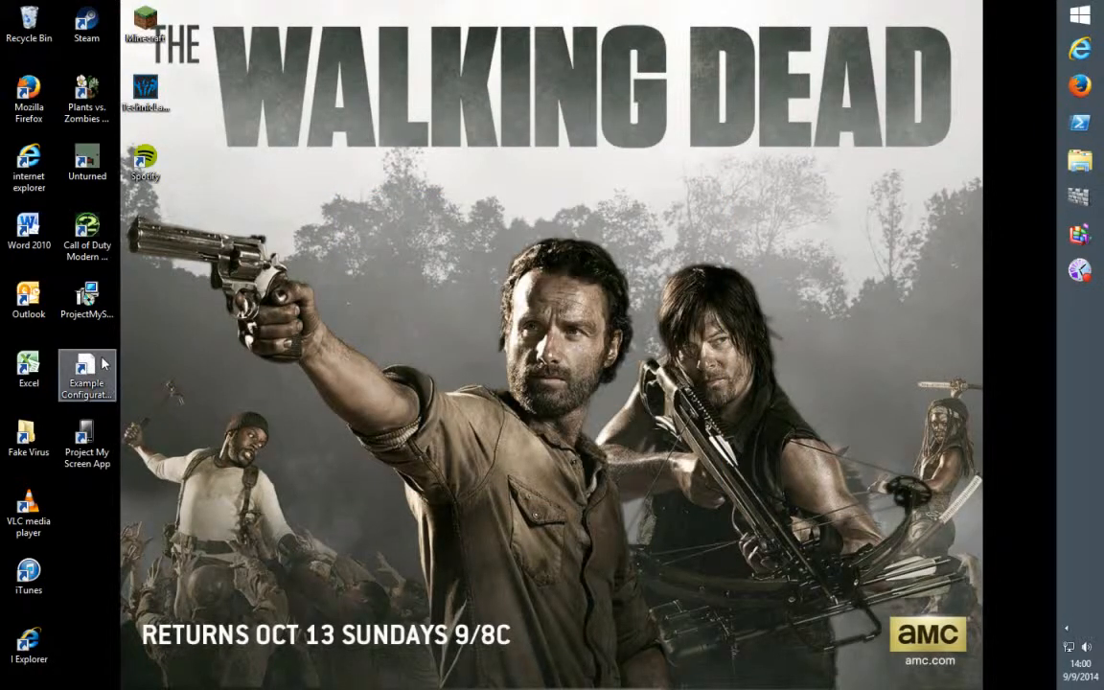
- Launch Project My Screen App from its desktop shortcut and reposition the shortcut
{"action": "left_click", "coordinate": [86, 368]}
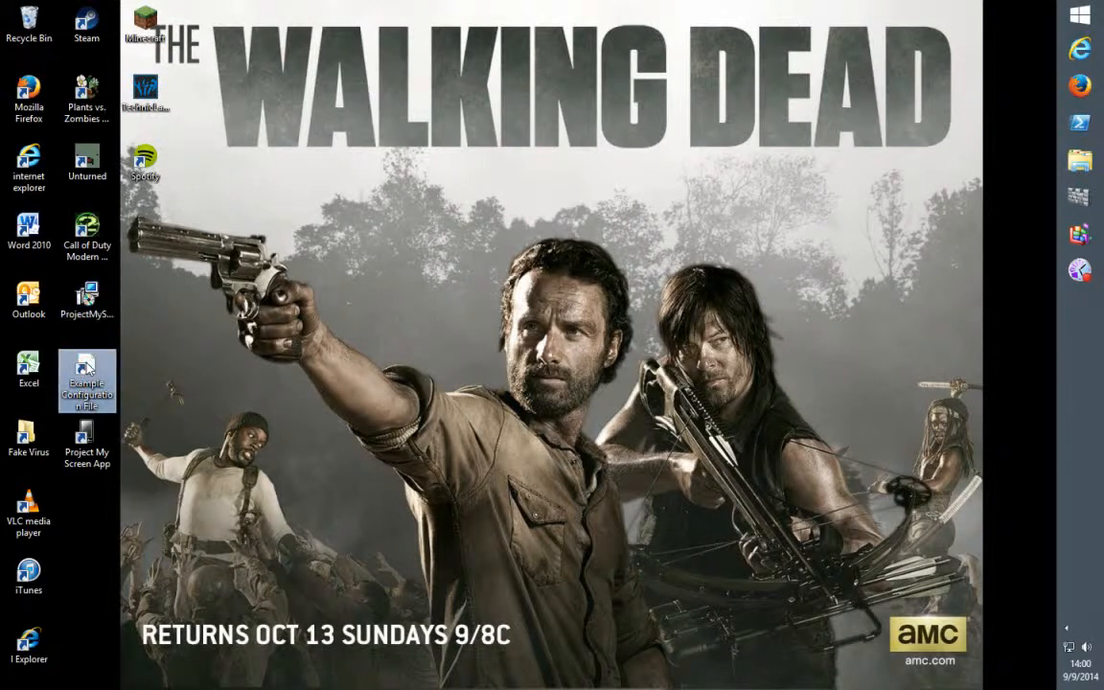
{"action": "mouse_move", "coordinate": [172, 349]}
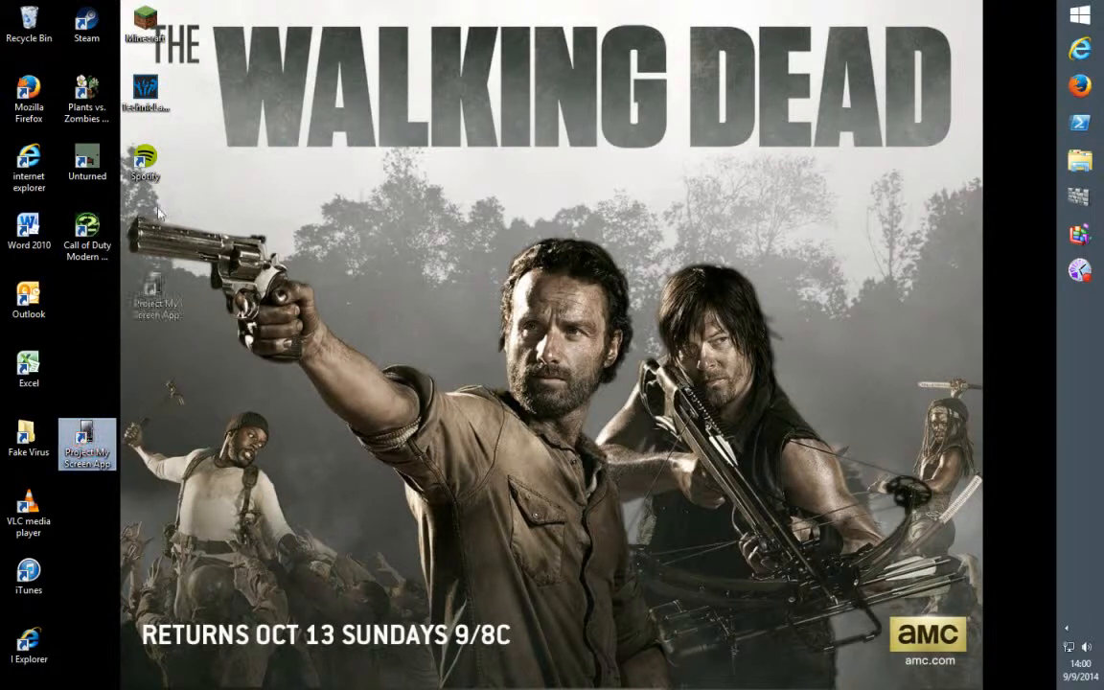
{"action": "left_click_drag", "start_coordinate": [87, 445], "coordinate": [203, 29]}
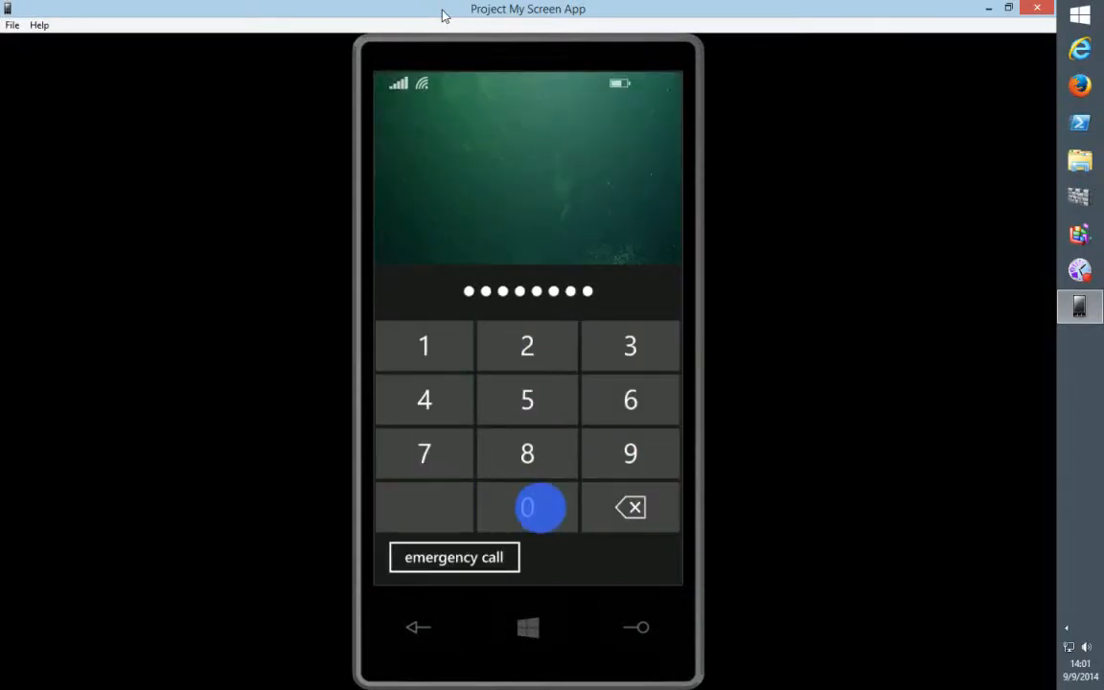
- Unlock the phone, enter All Settings and select the project my screen option
{"action": "left_click", "coordinate": [527, 506]}
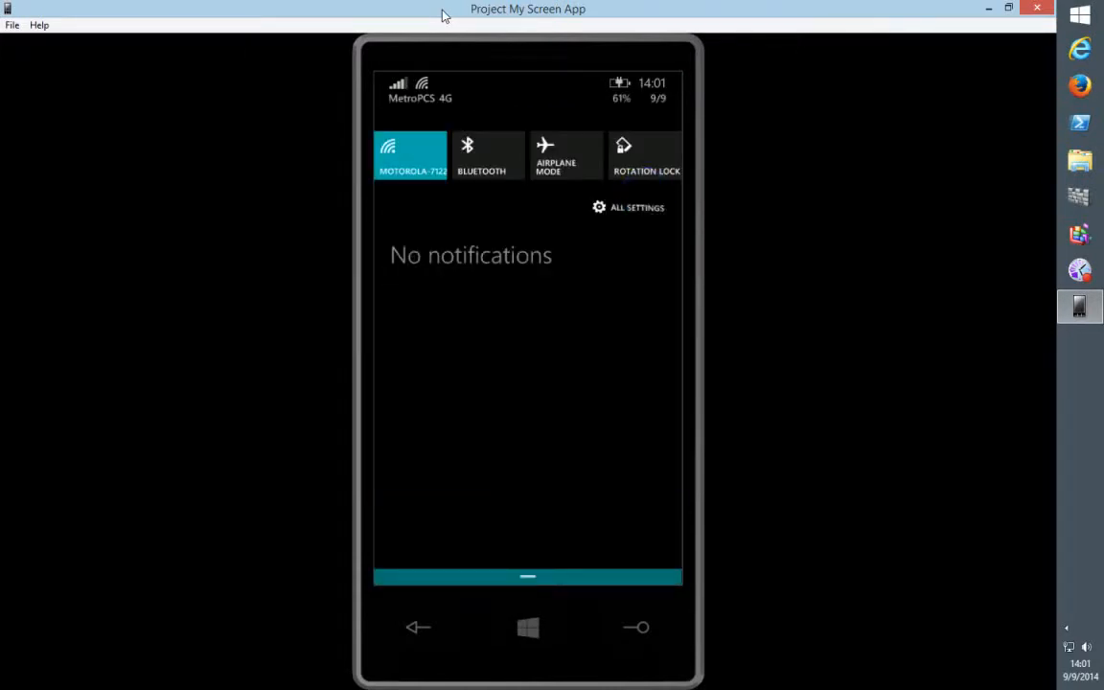
{"action": "left_click", "coordinate": [629, 207]}
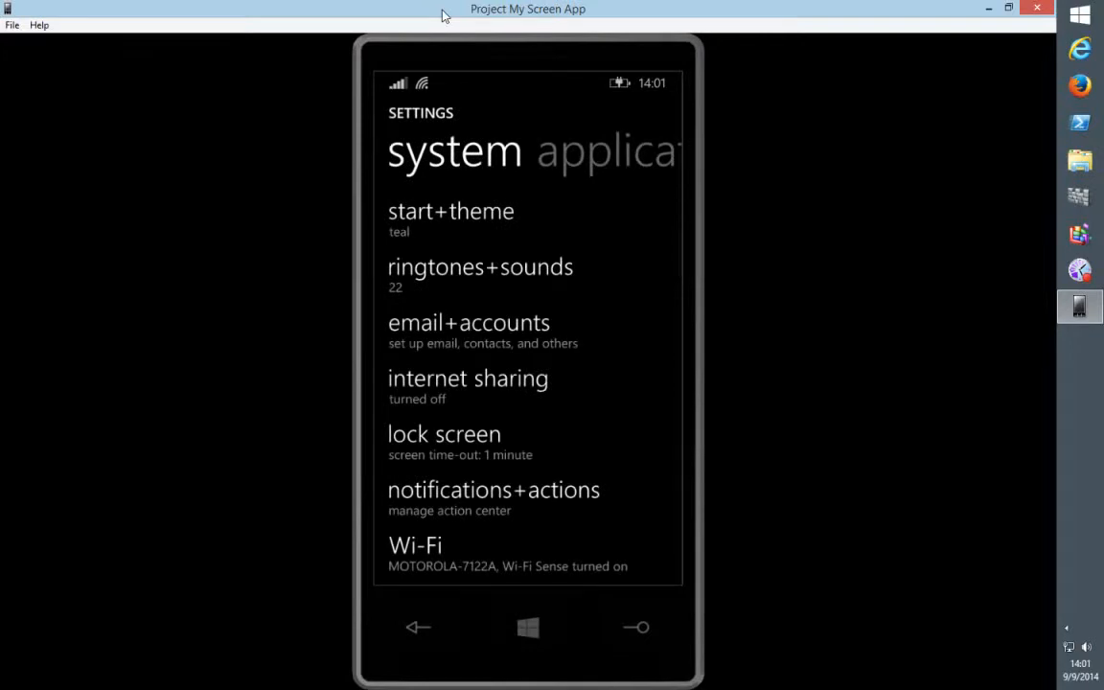
{"action": "scroll", "scroll_direction": "down", "scroll_amount": 3}
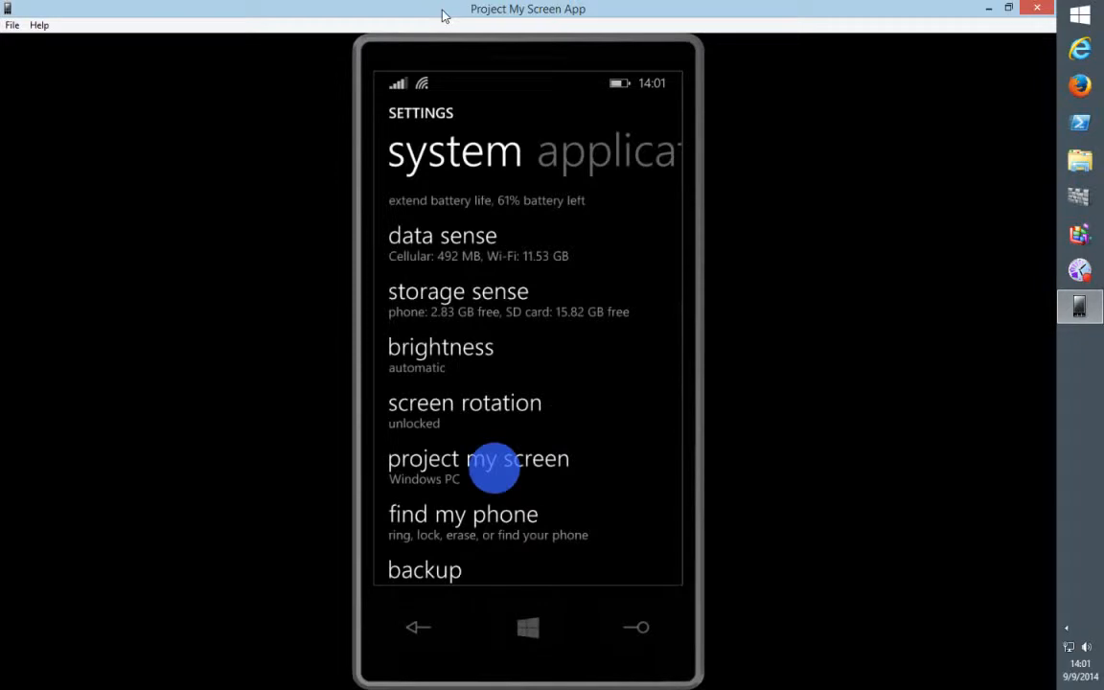
{"action": "left_click", "coordinate": [493, 466]}
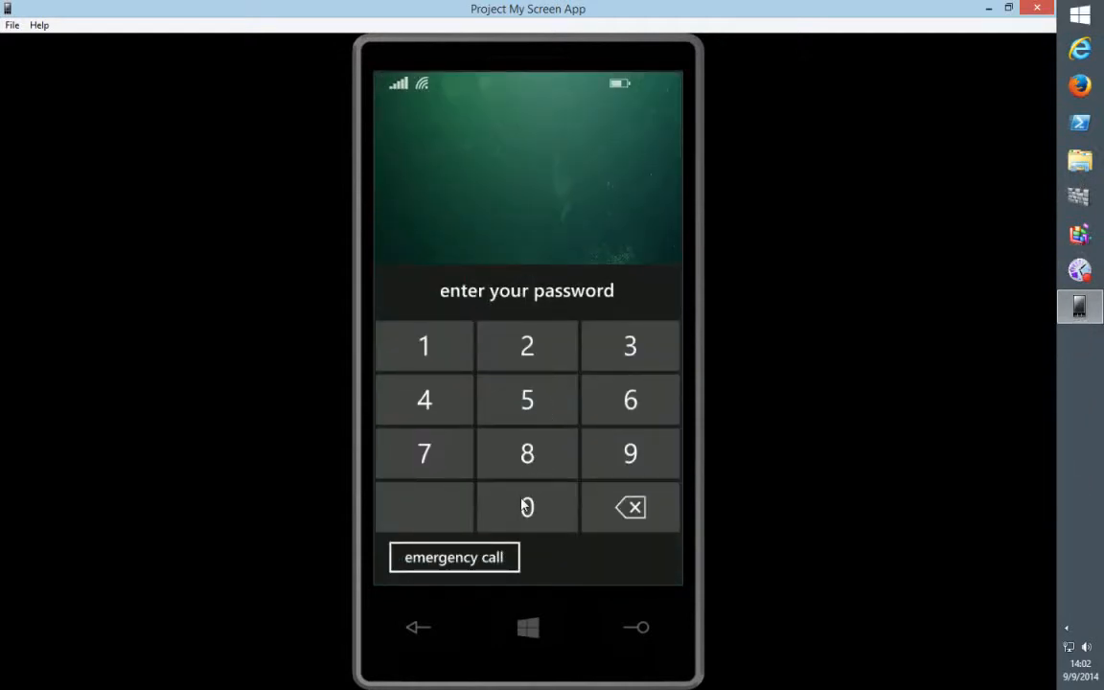
- Enter the password, scroll through the start screen tiles and bring up Cortana
{"action": "left_click", "coordinate": [527, 345]}
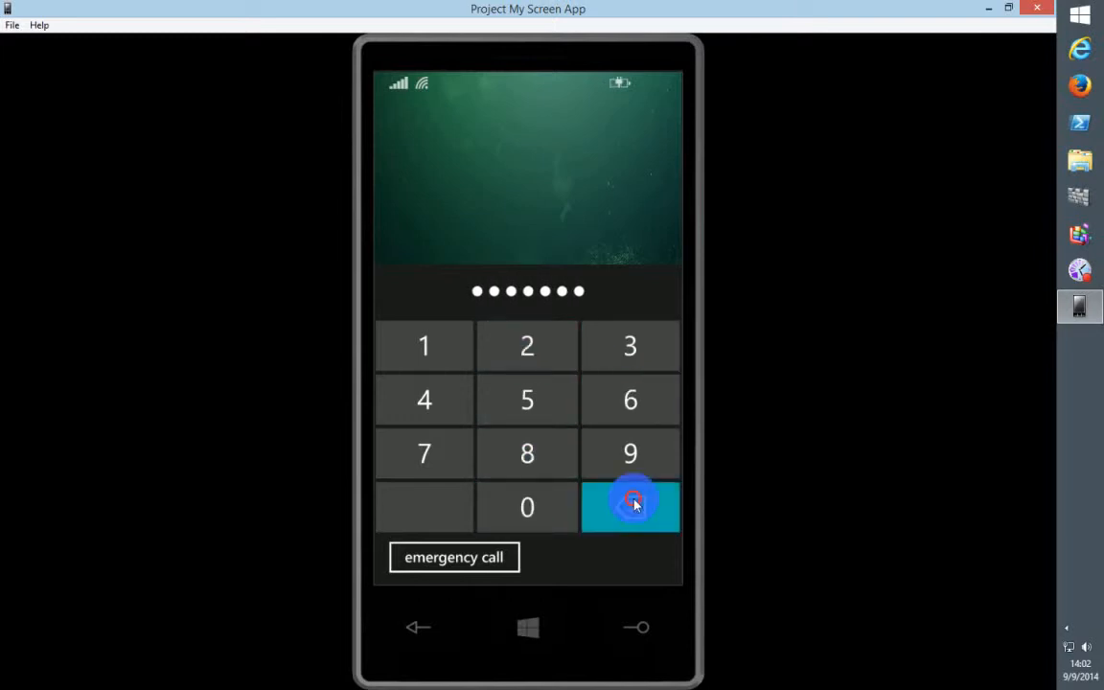
{"action": "left_click", "coordinate": [631, 506]}
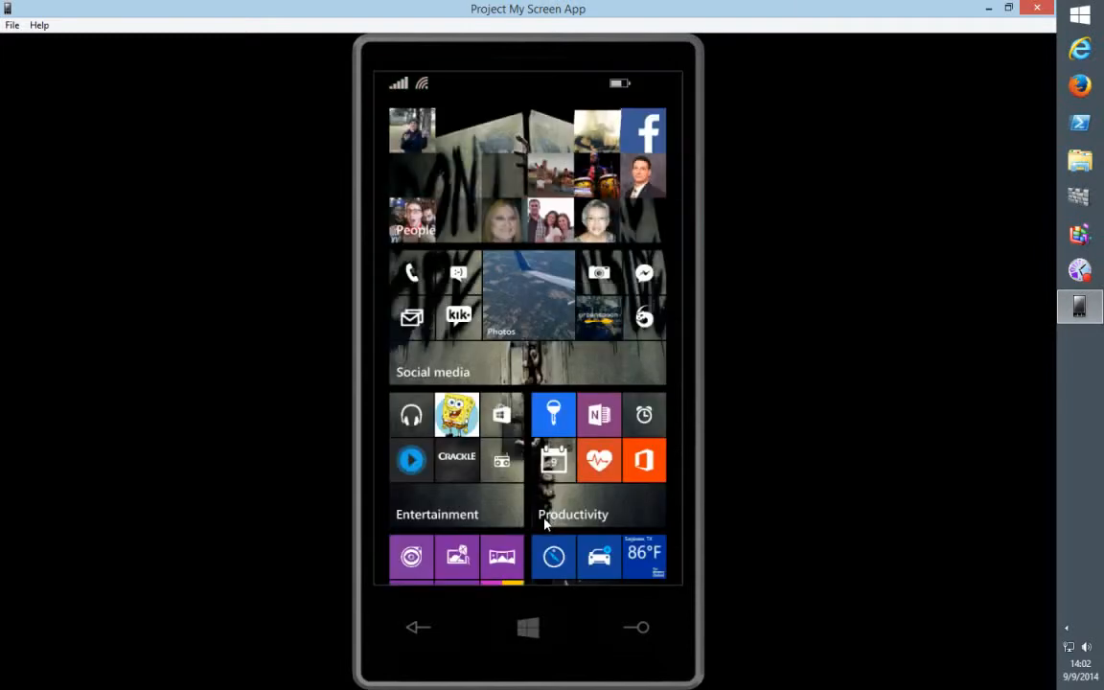
{"action": "scroll", "scroll_direction": "down", "scroll_amount": 3}
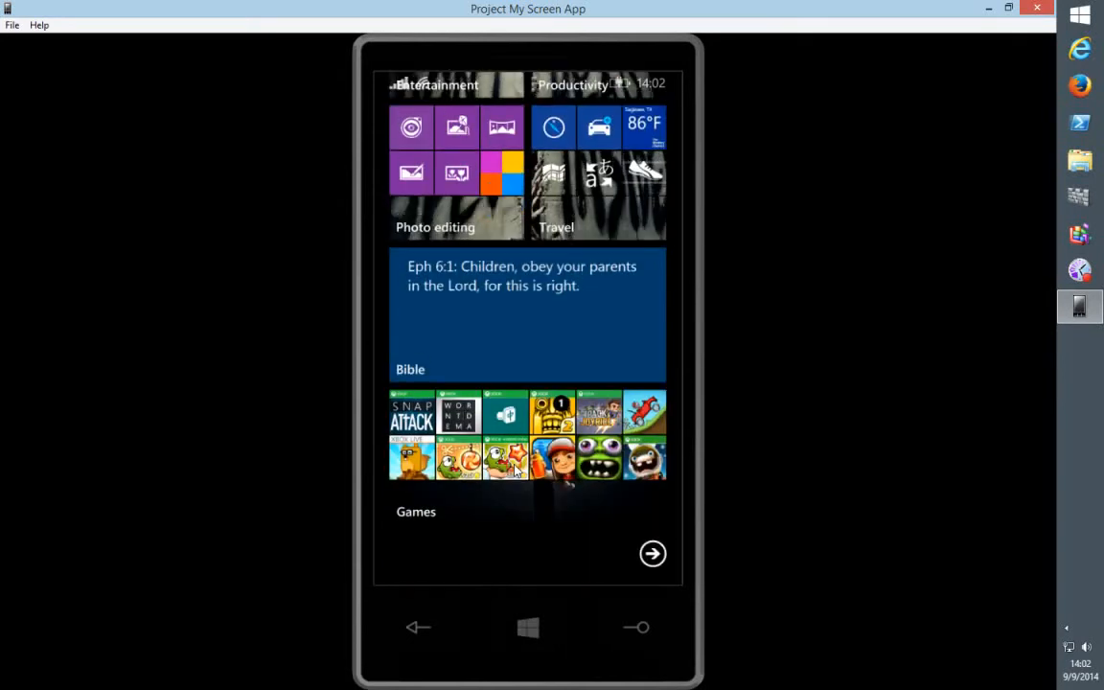
{"action": "scroll", "scroll_direction": "down", "scroll_amount": 3}
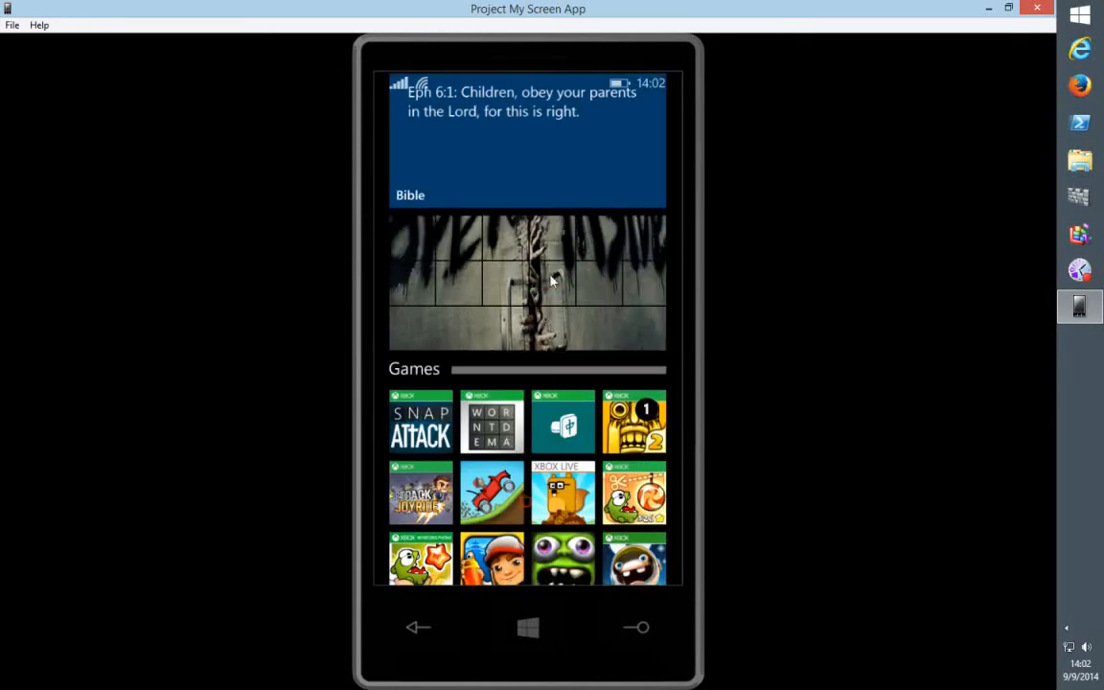
{"action": "scroll", "scroll_direction": "down", "scroll_amount": 3}
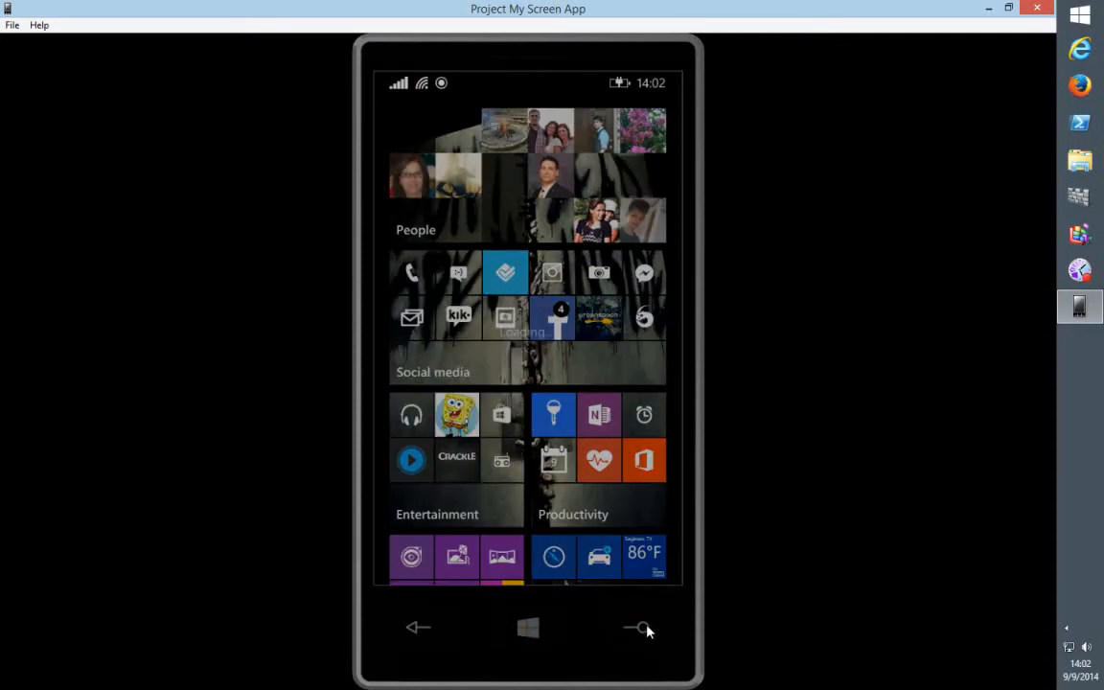
{"action": "left_click", "coordinate": [640, 627]}
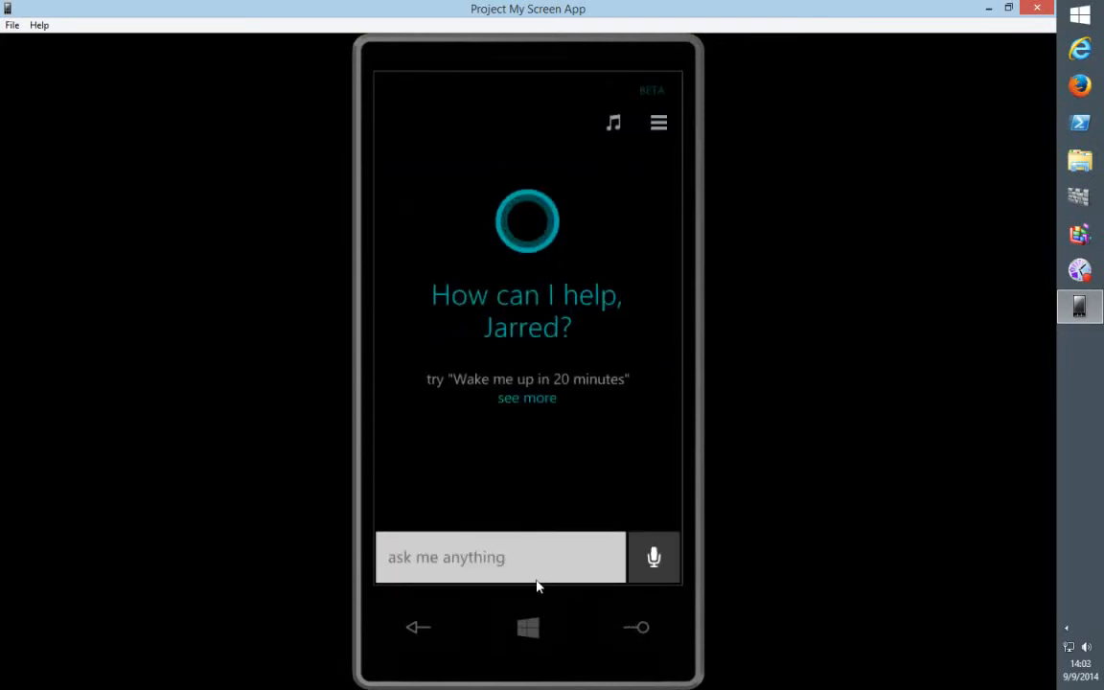